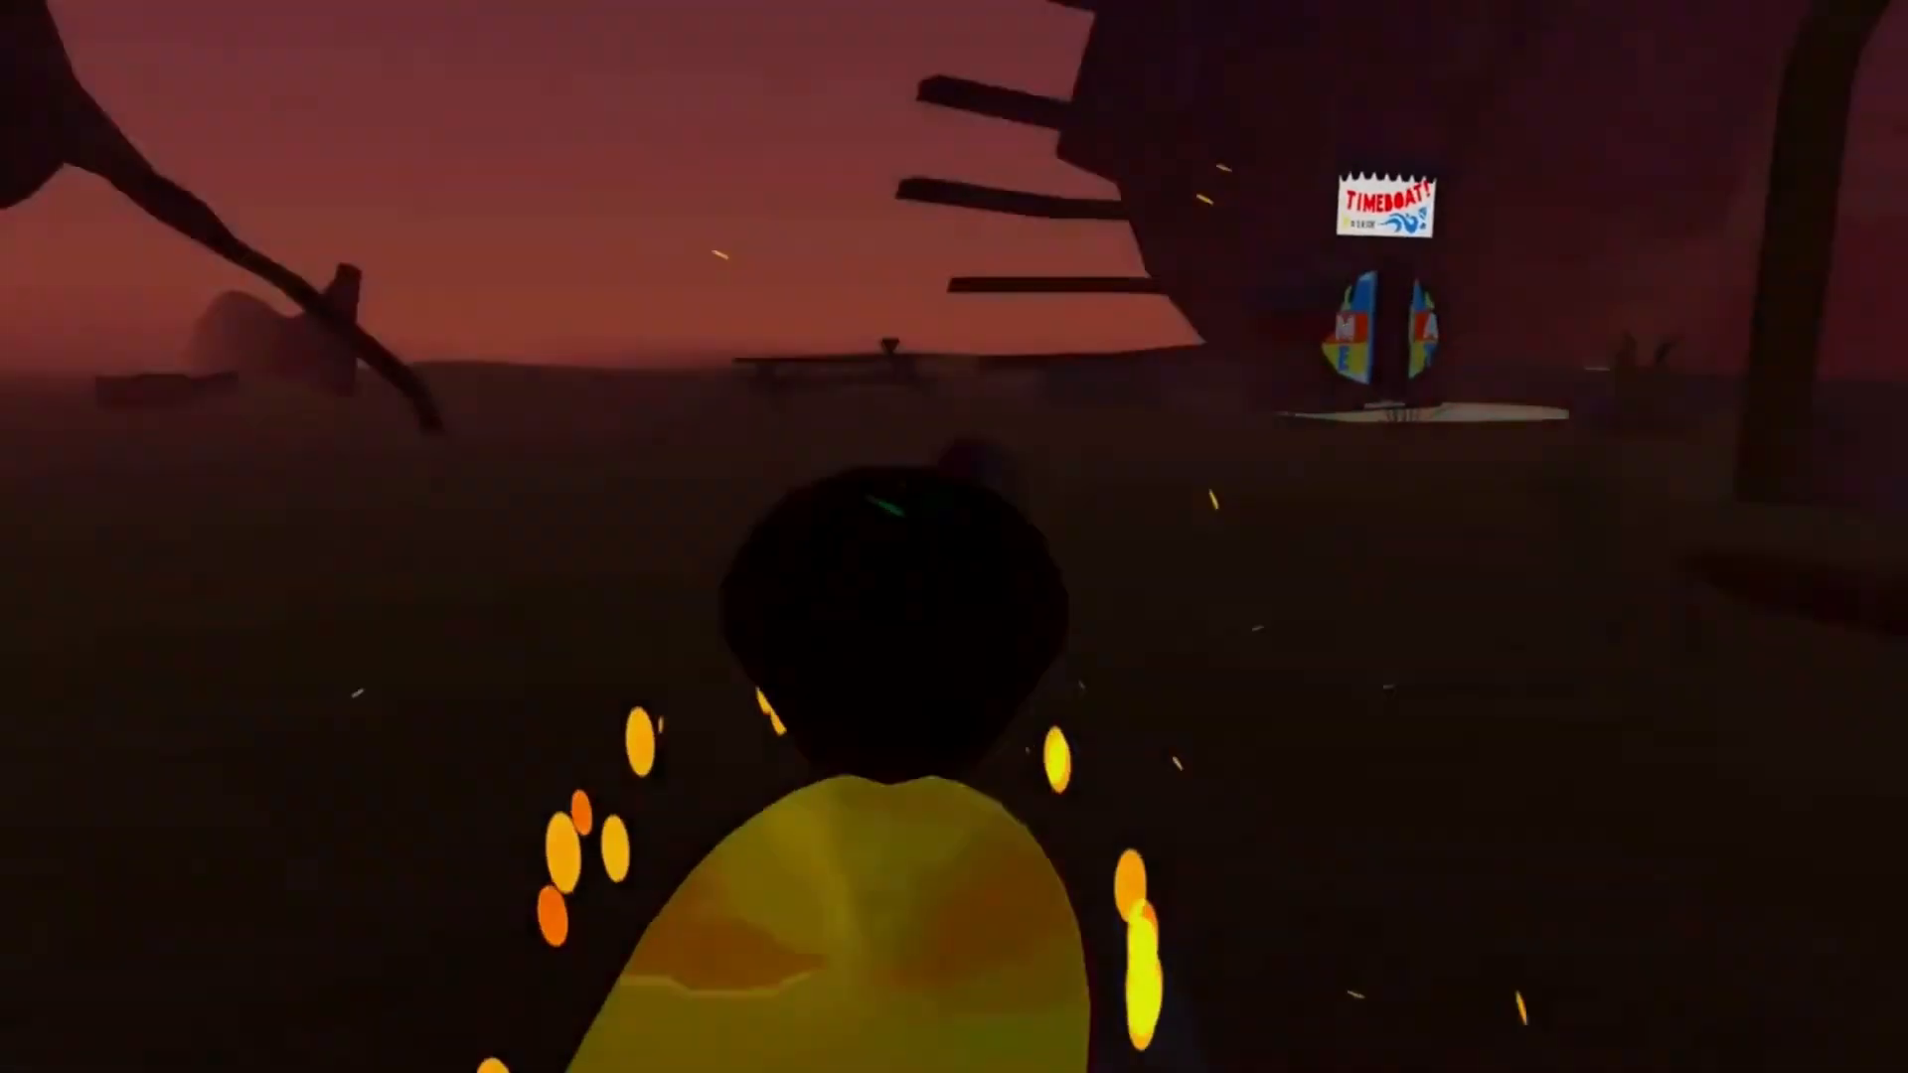
pyautogui.moveTo(954, 536)
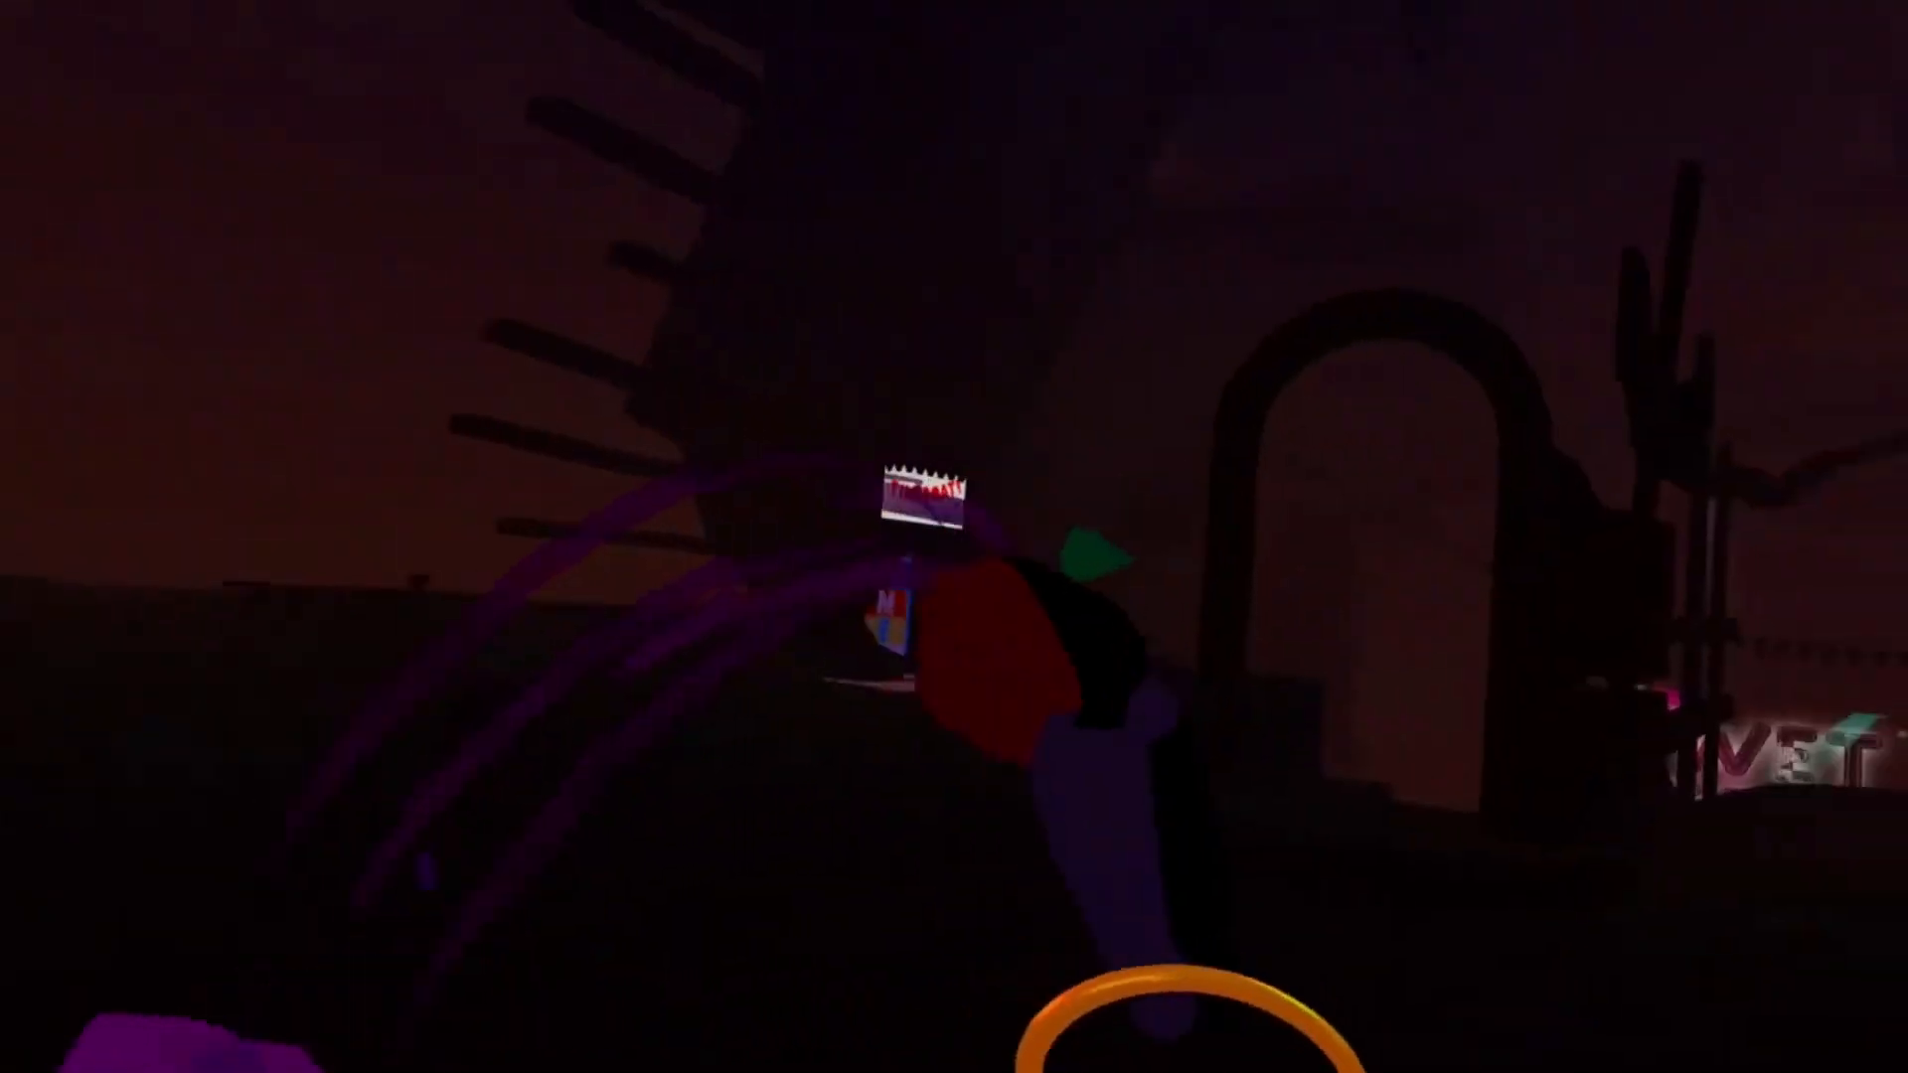
pyautogui.moveTo(953, 536)
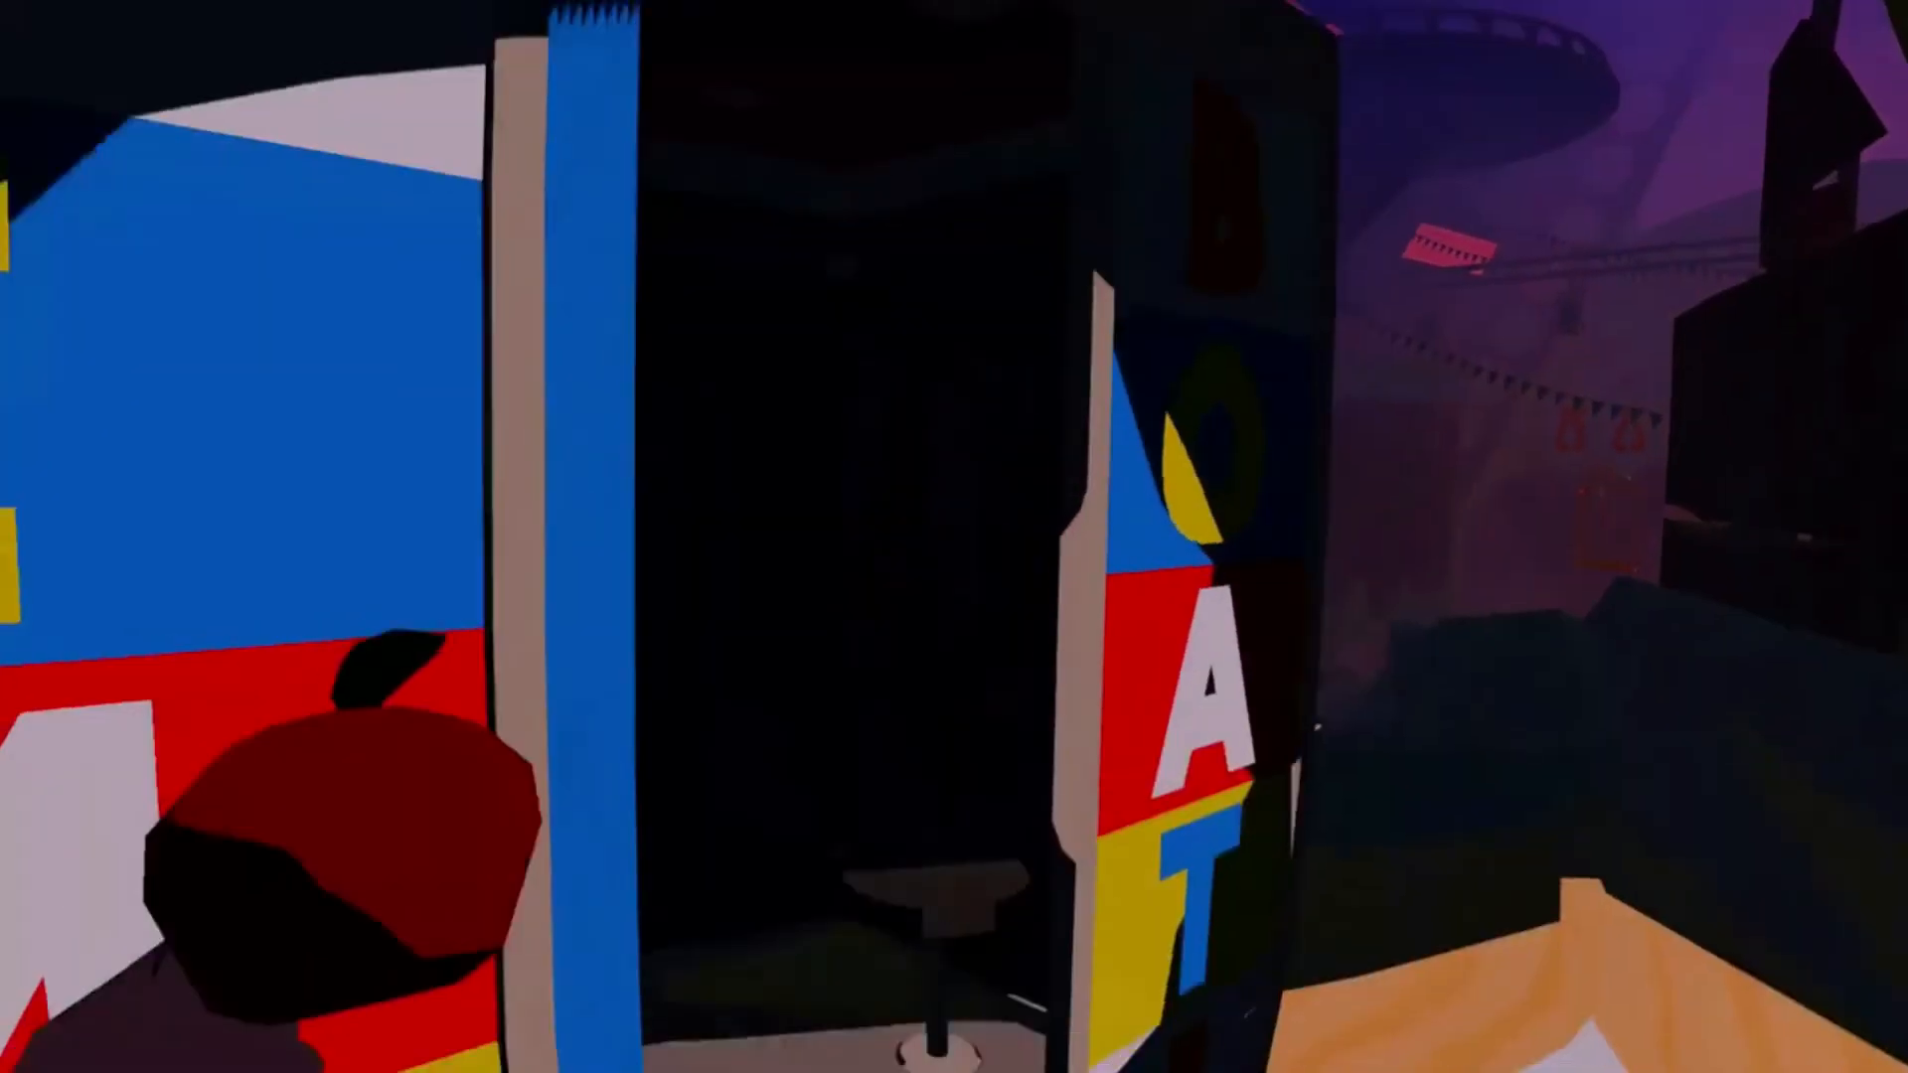